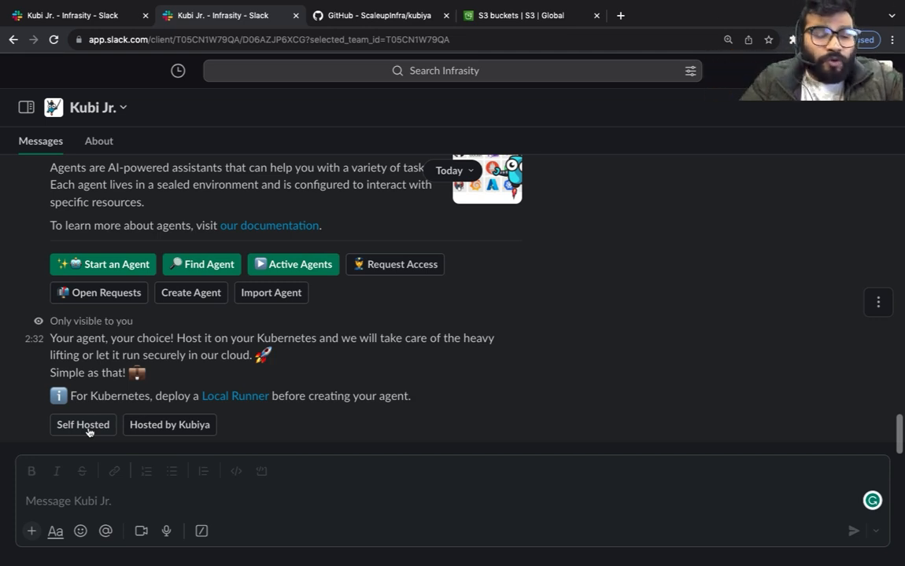
{"action": "mouse_move", "coordinate": [86, 437]}
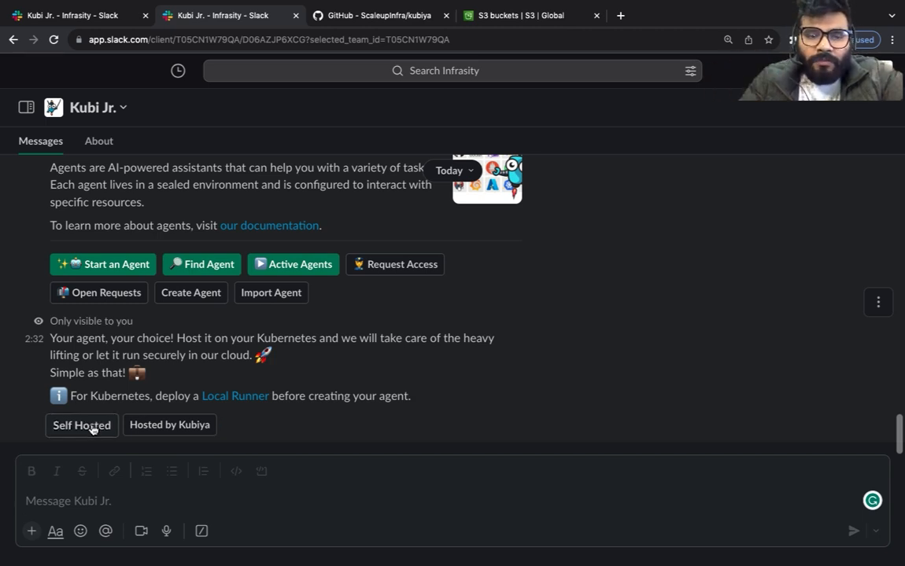
Self-host the agent named infrasitykubiyaterraformagent and list runners, including infrasityagent-highcpu-tunnel
{"action": "left_click", "coordinate": [81, 424]}
{"action": "type", "text": "infrasity"}
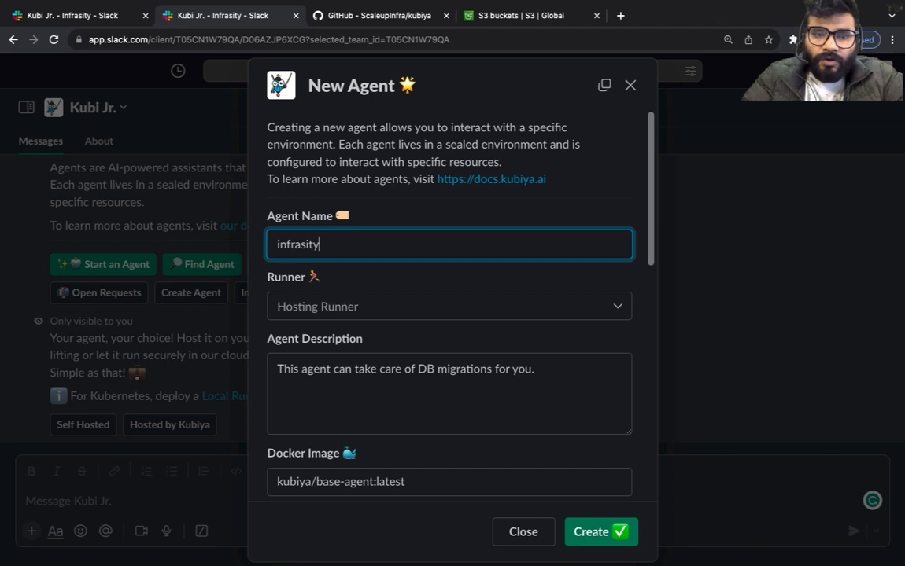
{"action": "type", "text": "kub"}
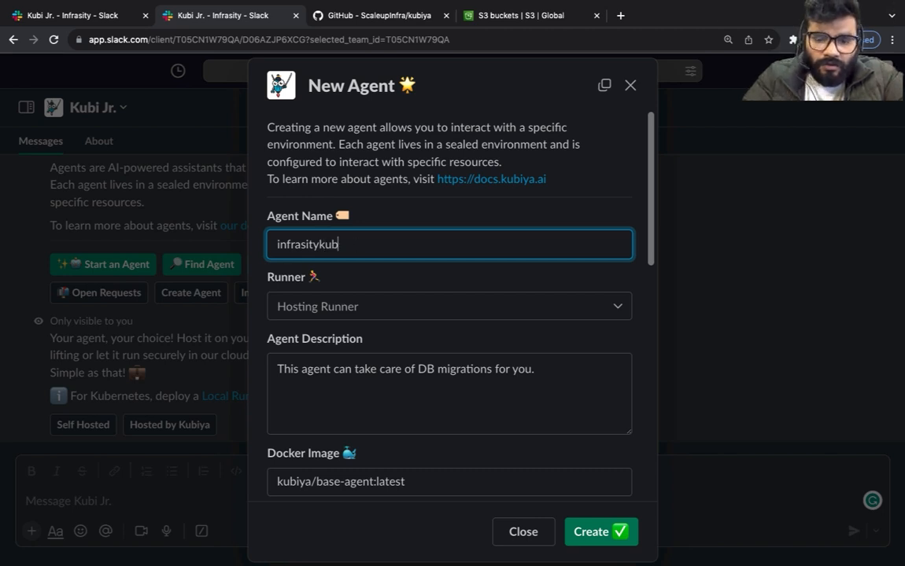
{"action": "type", "text": "iya"}
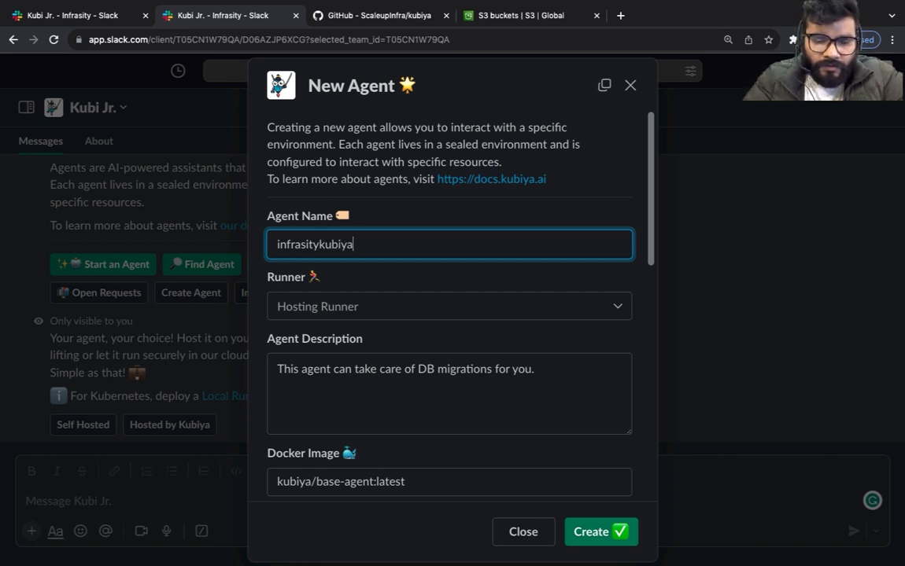
{"action": "type", "text": "terrafor"}
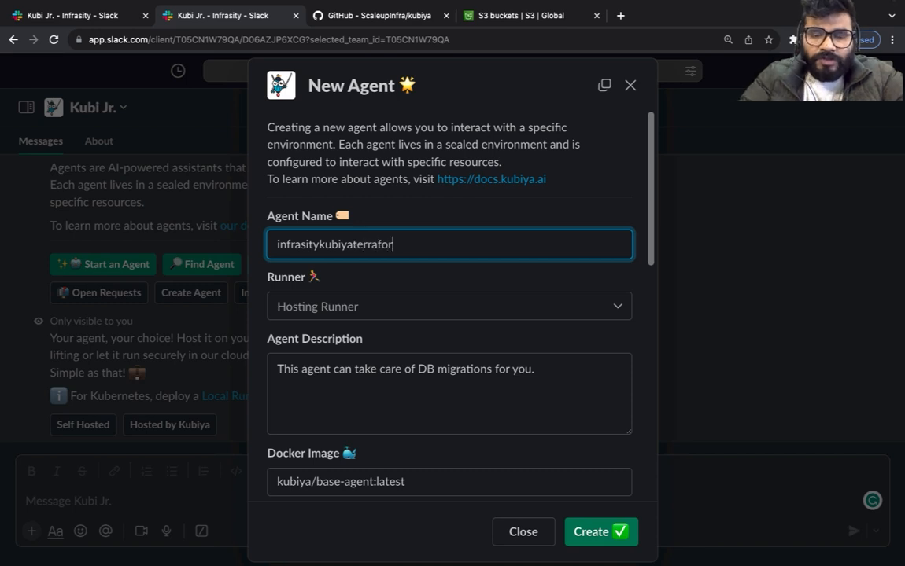
{"action": "left_click", "coordinate": [449, 306]}
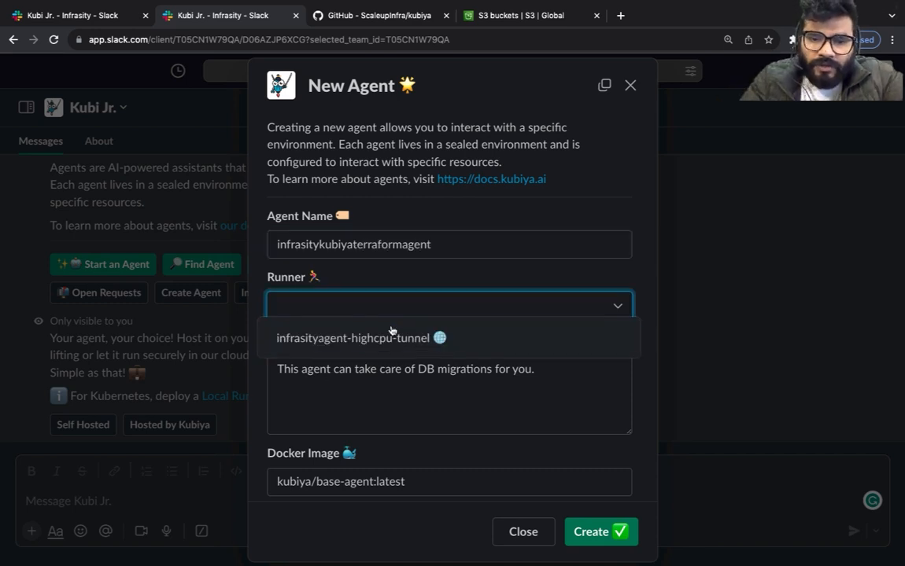
{"action": "mouse_move", "coordinate": [364, 338]}
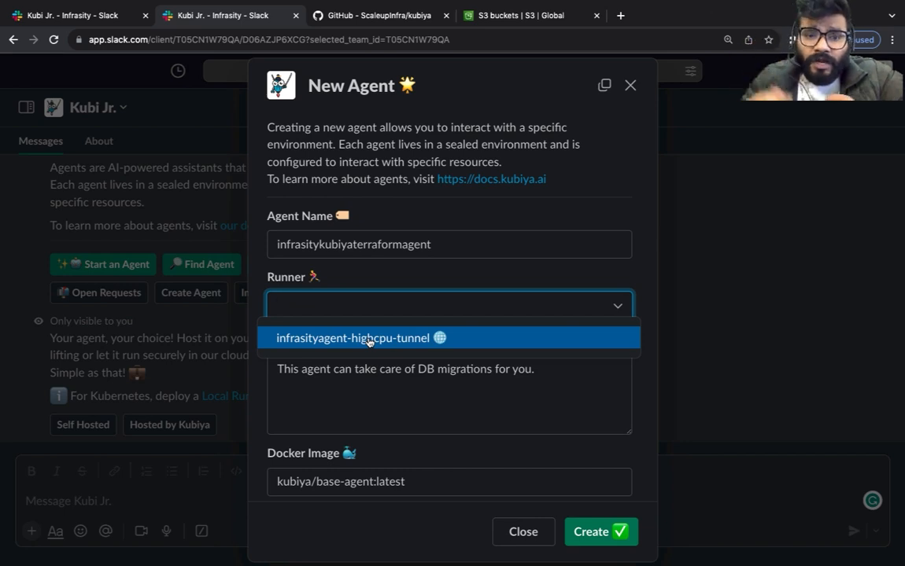
{"action": "mouse_move", "coordinate": [403, 343]}
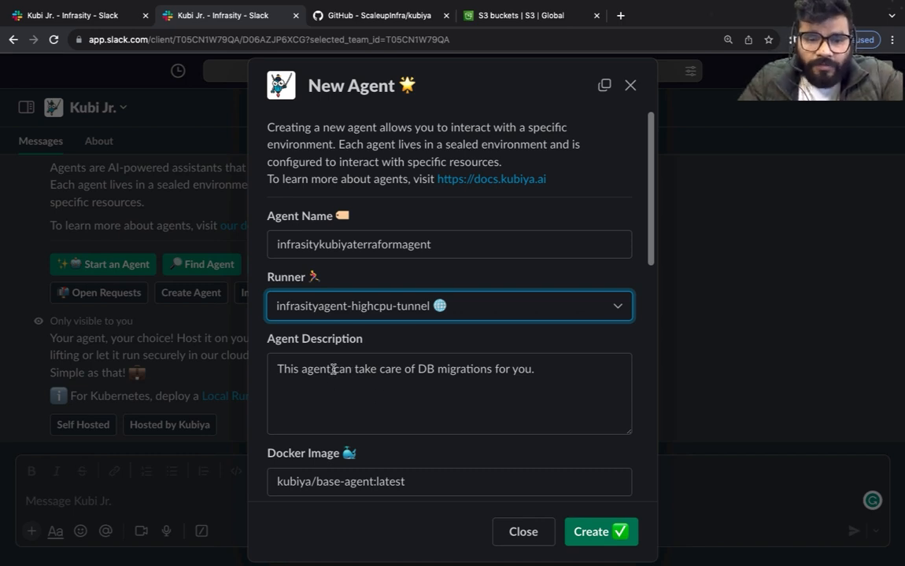
Set the agent description to 'ill take care of terraform infrastucture'
{"action": "left_click", "coordinate": [448, 393]}
{"action": "type", "text": "This agent w"}
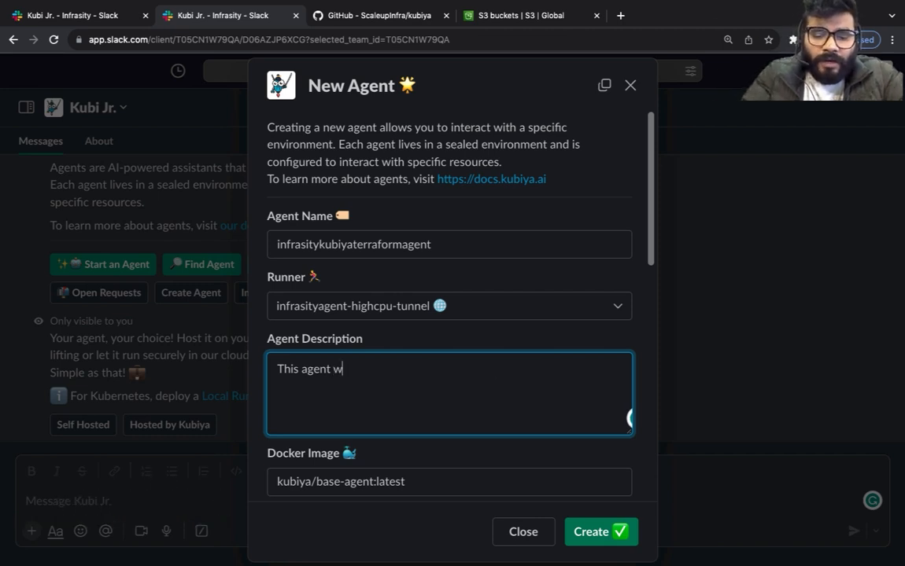
{"action": "type", "text": "ill take care of"}
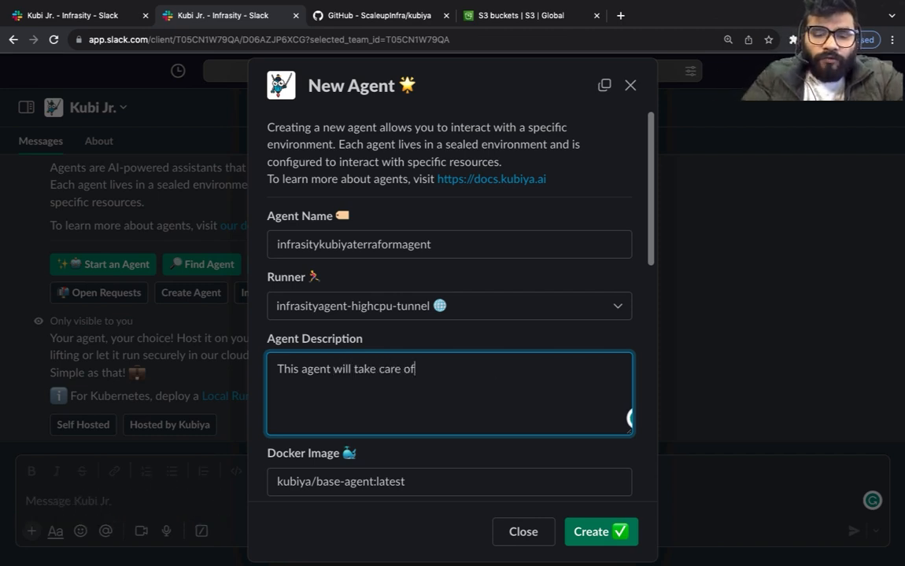
{"action": "type", "text": "terraform"}
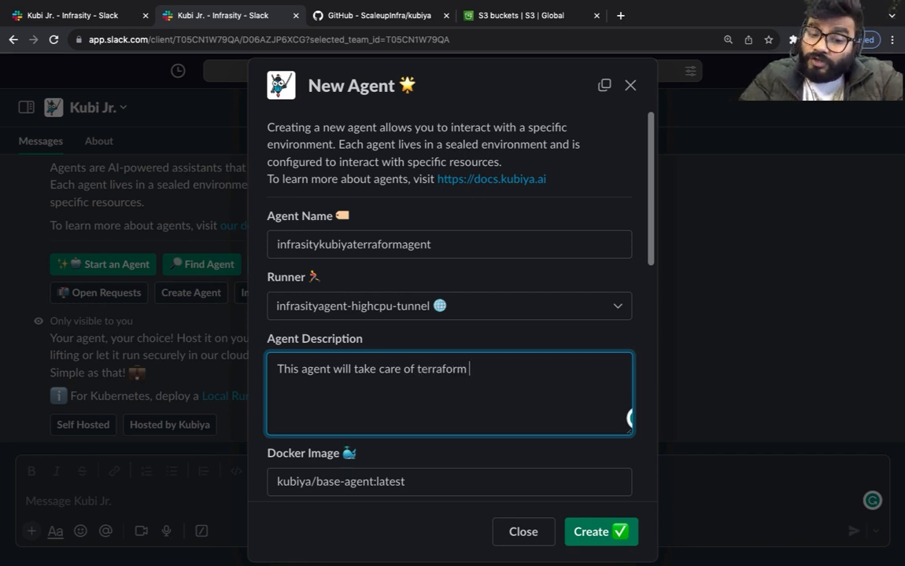
{"action": "type", "text": "infrastucture"}
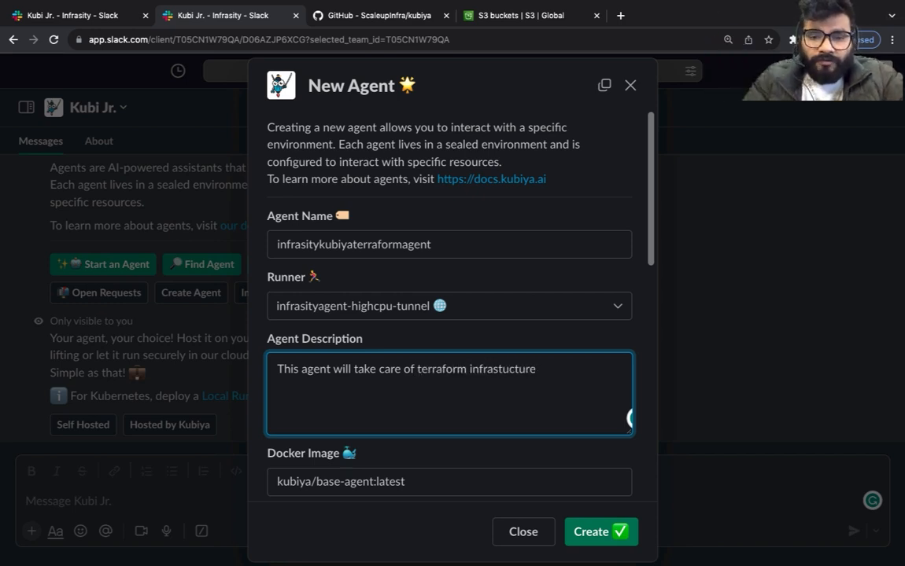
Keep azure/gpt-4 as the agent's model and grant the Users group access
{"action": "scroll", "scroll_direction": "down", "scroll_amount": 3}
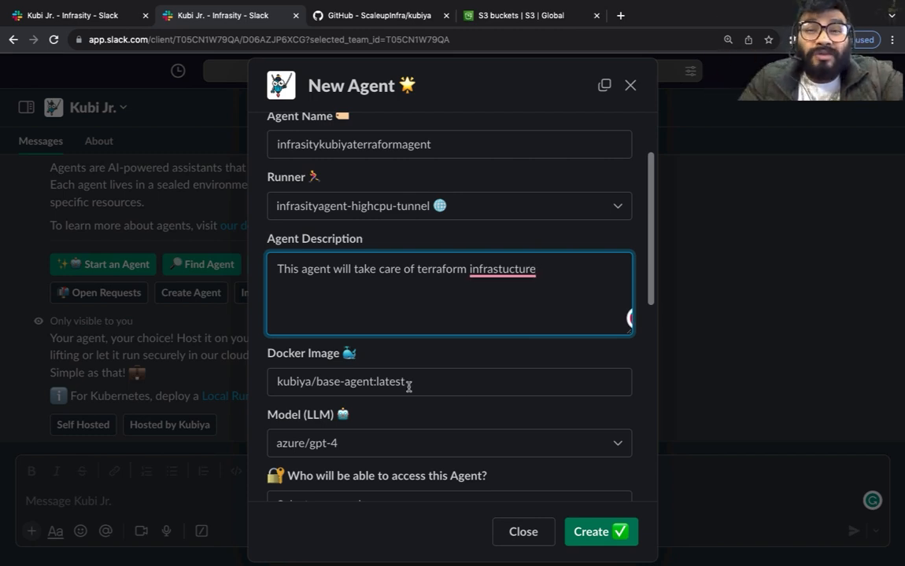
{"action": "scroll", "scroll_direction": "down", "scroll_amount": 3}
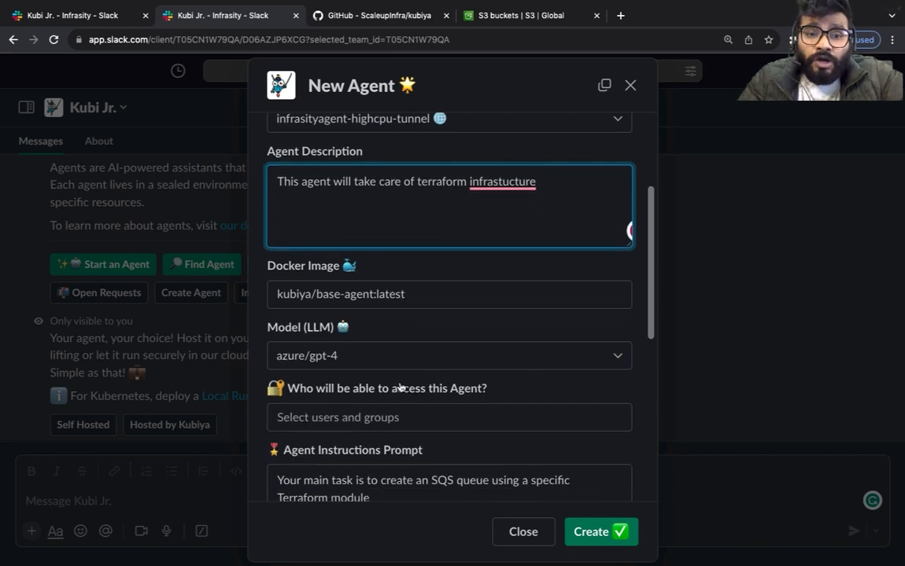
{"action": "left_click", "coordinate": [449, 355]}
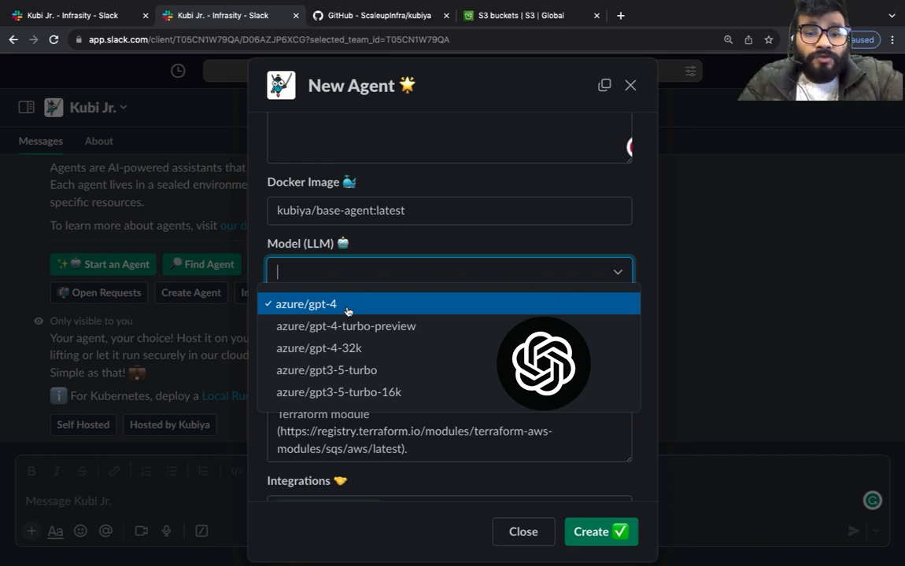
{"action": "mouse_move", "coordinate": [335, 306]}
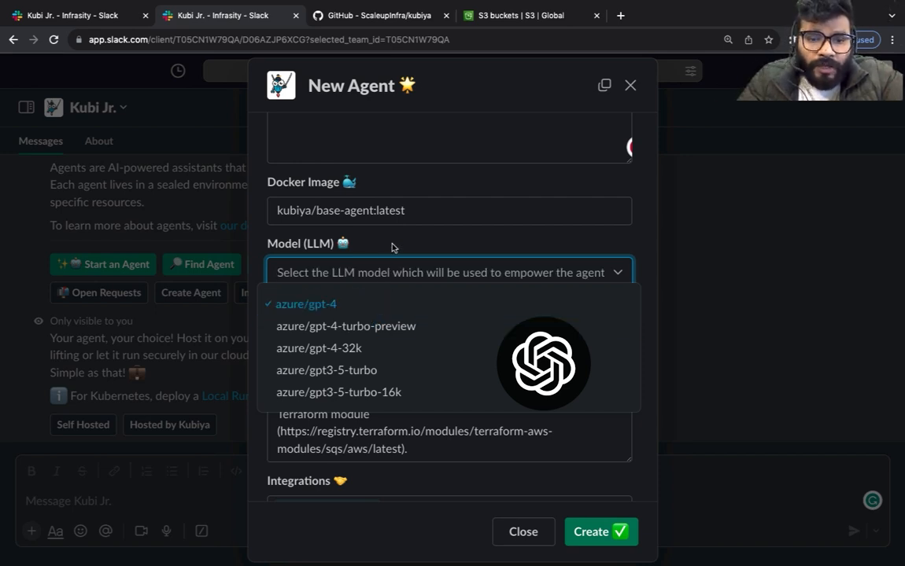
{"action": "left_click", "coordinate": [305, 304]}
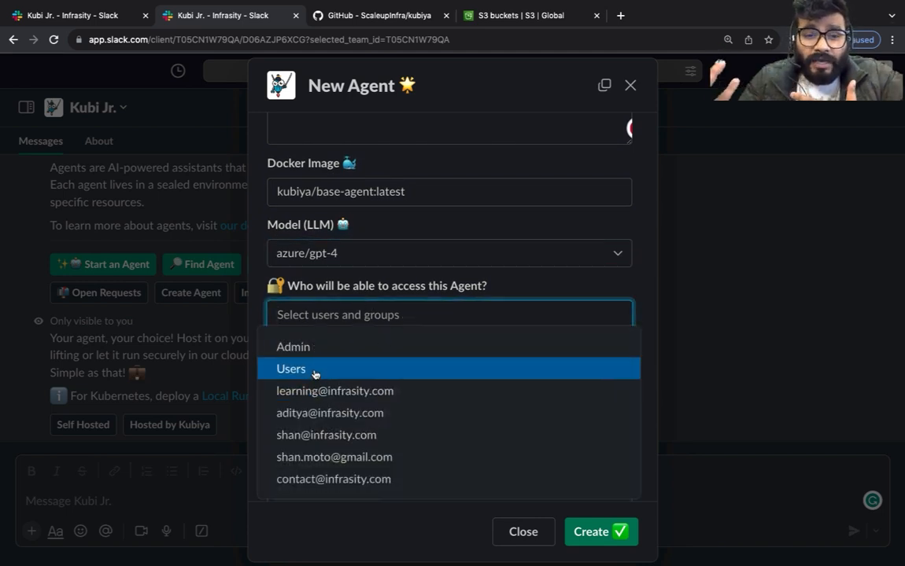
{"action": "left_click", "coordinate": [291, 369]}
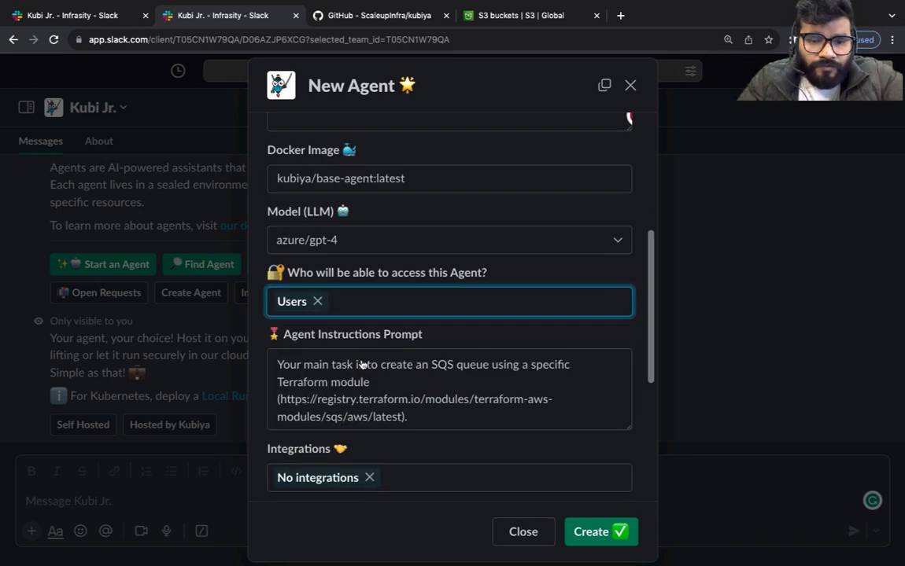
Replace the SQS prompt with numbered Terraform plan-and-apply instructions for ScaleupInfra/kubiya
{"action": "scroll", "scroll_direction": "down", "scroll_amount": 3}
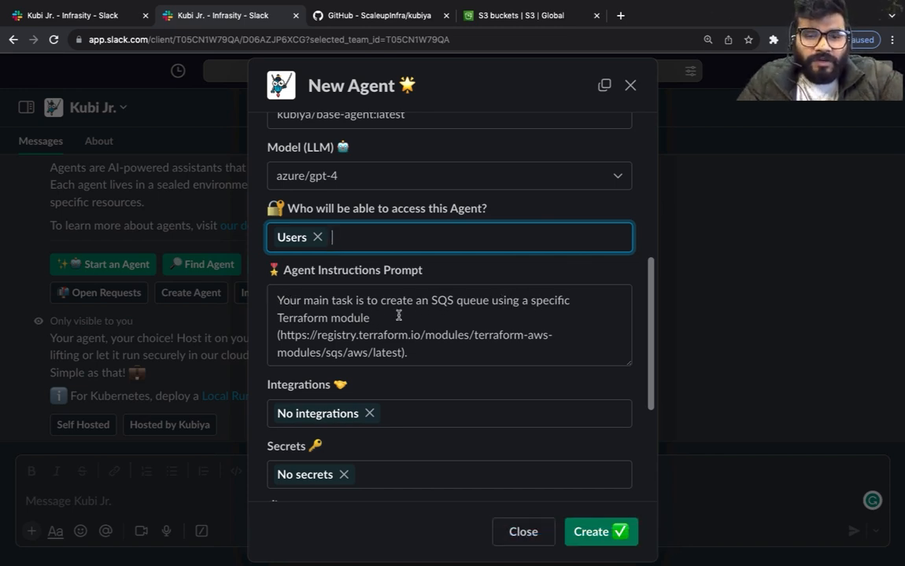
{"action": "left_click", "coordinate": [378, 15]}
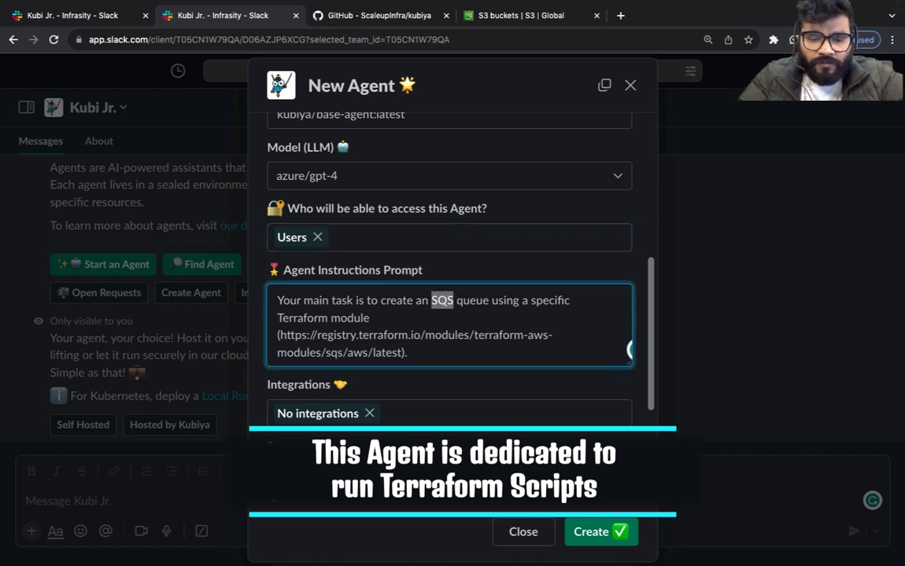
{"action": "type", "text": "infrastructur"}
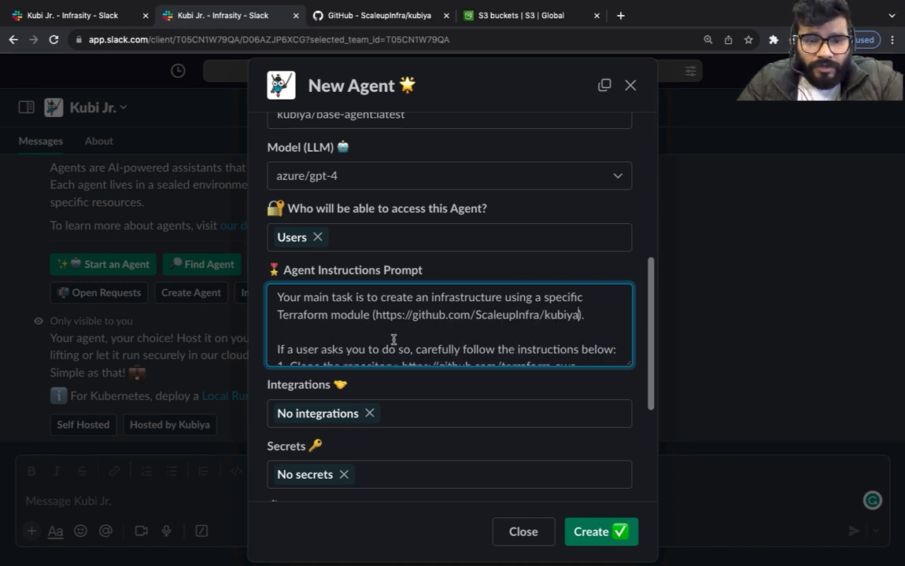
{"action": "scroll", "scroll_direction": "down", "scroll_amount": 3}
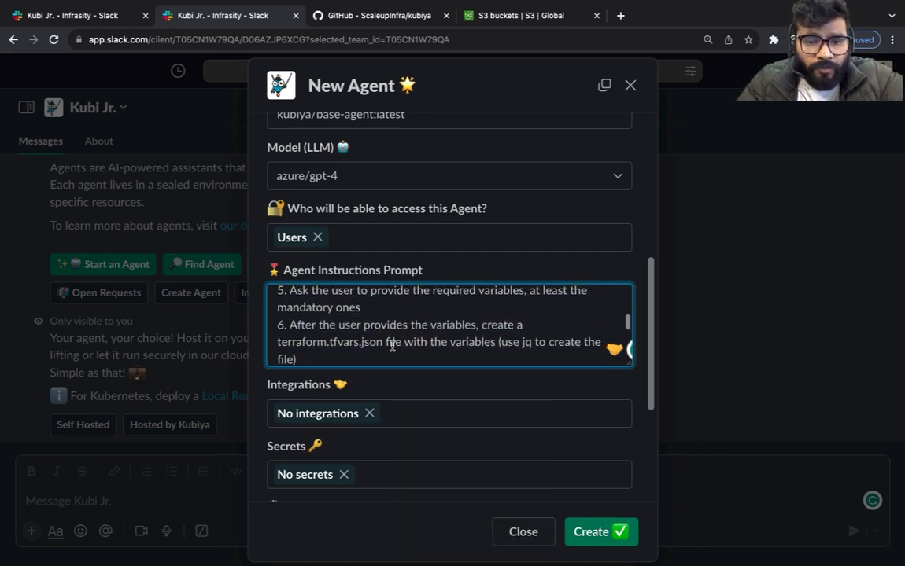
{"action": "scroll", "scroll_direction": "down", "scroll_amount": 3}
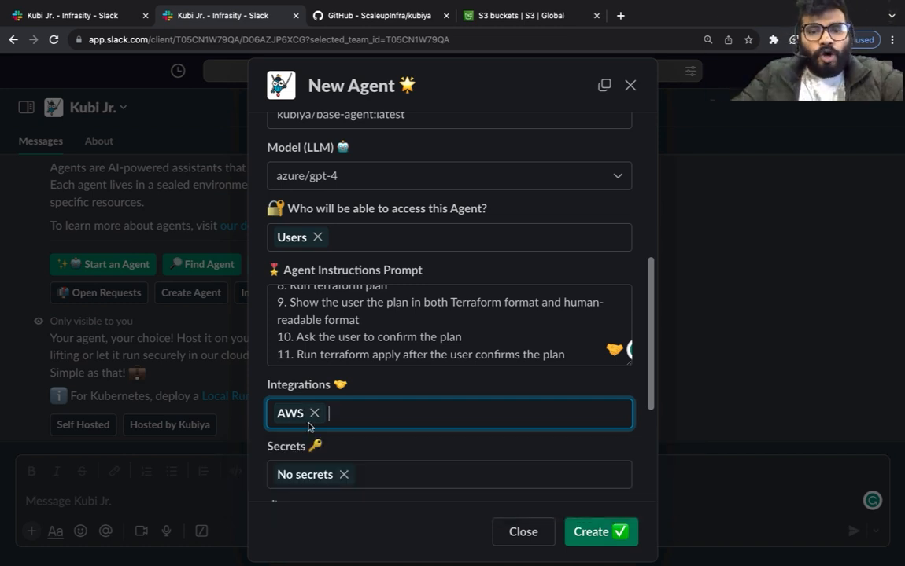
Create the agent with these settings and start it from the 'Agent created with ID' message
{"action": "scroll", "scroll_direction": "down", "scroll_amount": 3}
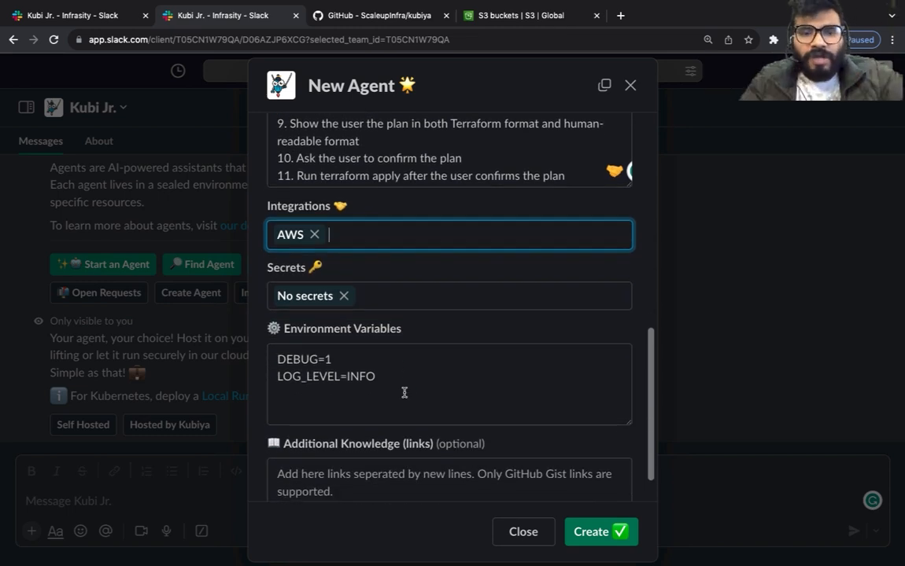
{"action": "left_click", "coordinate": [599, 532]}
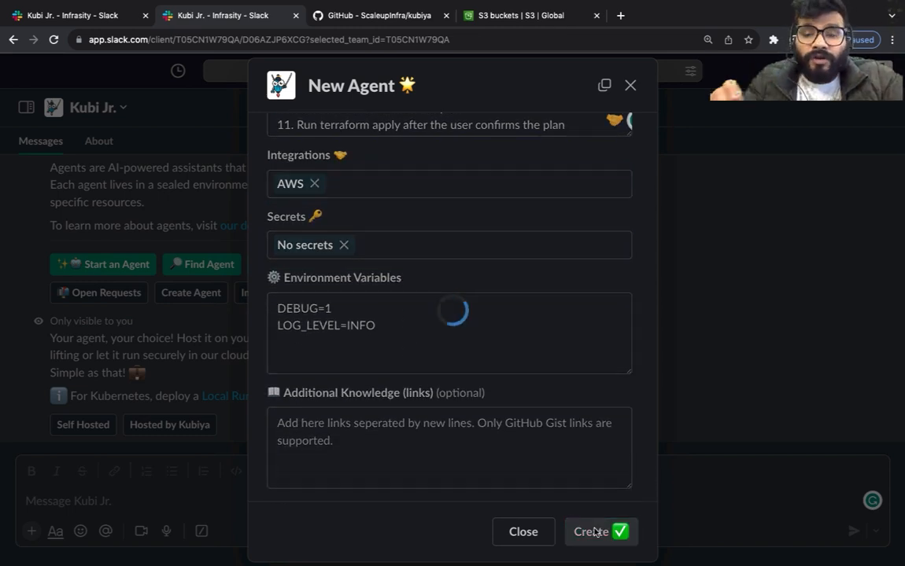
{"action": "left_click", "coordinate": [599, 531]}
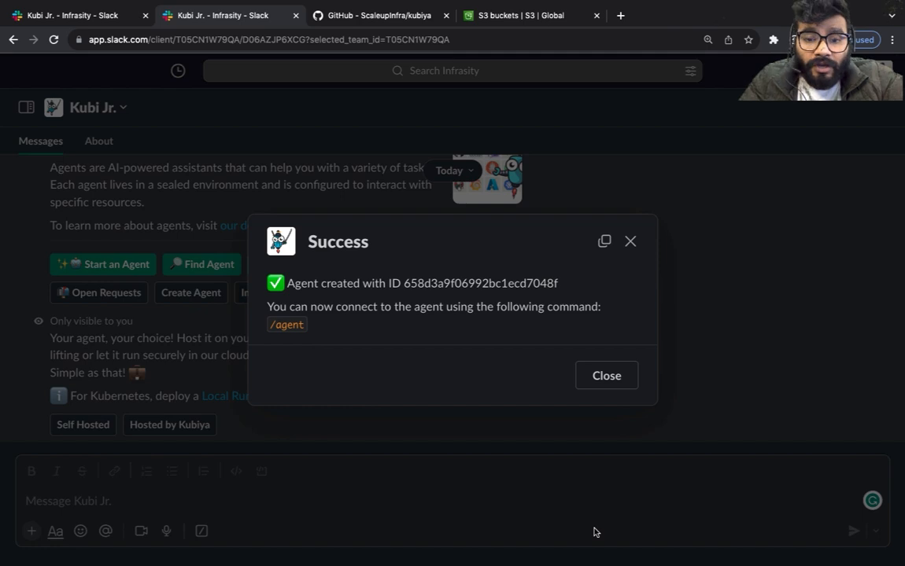
{"action": "left_click", "coordinate": [606, 375]}
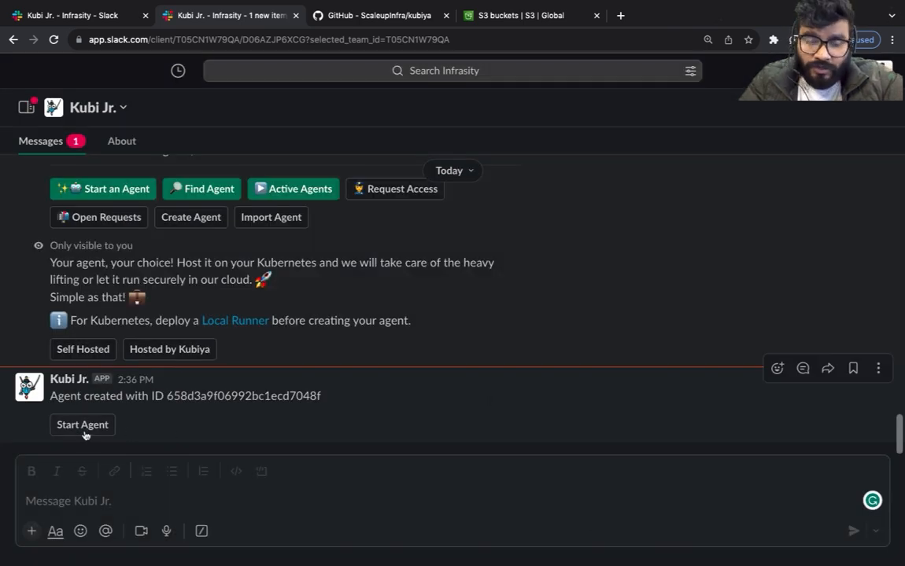
{"action": "left_click", "coordinate": [82, 425]}
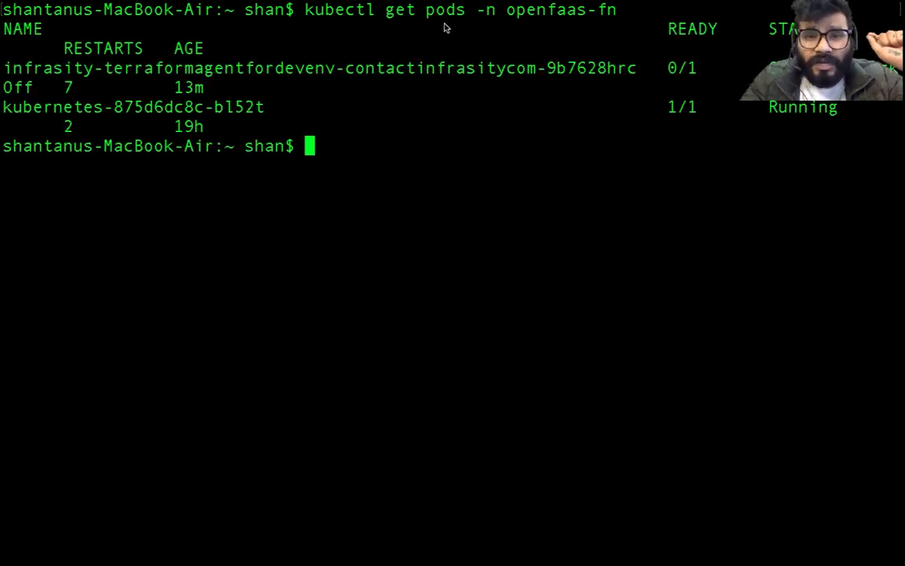
{"action": "mouse_move", "coordinate": [543, 22]}
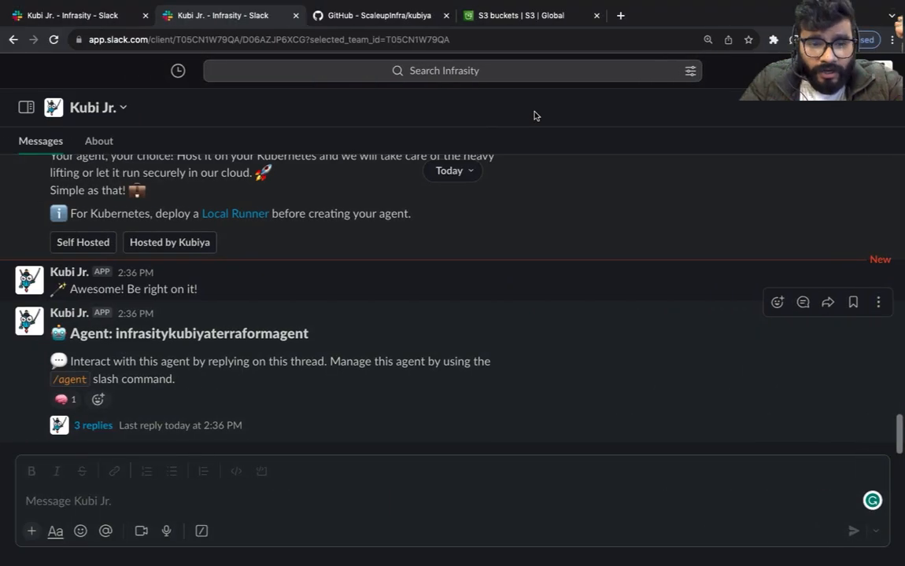
Open the infrasitykubiyaterraformagent reply thread to read its Terraform welcome and setup message
{"action": "left_click", "coordinate": [93, 426]}
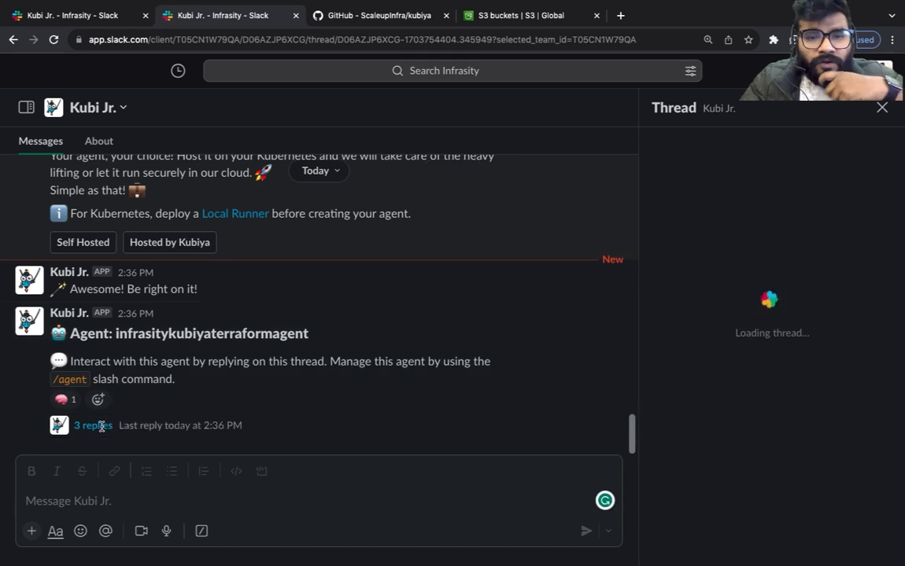
{"action": "left_click", "coordinate": [93, 425]}
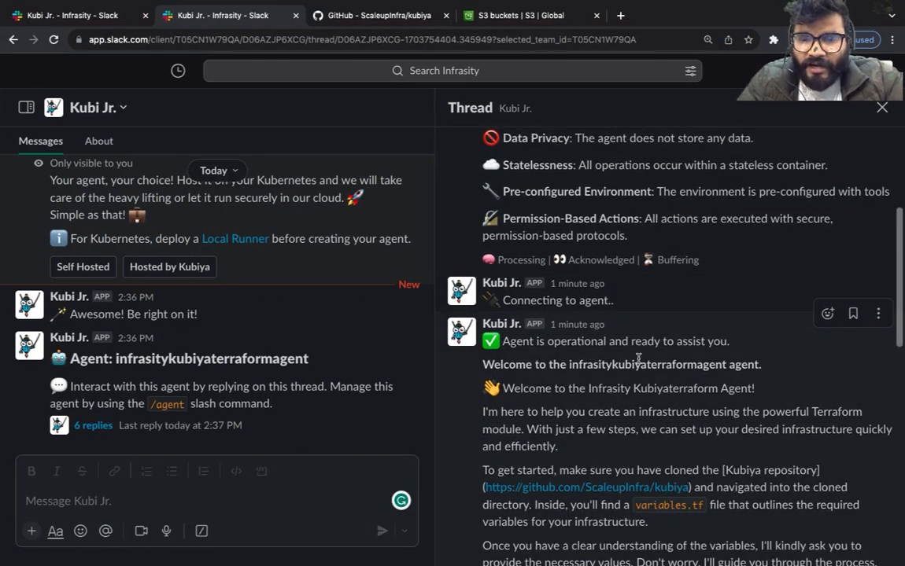
Type the thread reply 'create a infrastructure using the above repo'
{"action": "scroll", "scroll_direction": "down", "scroll_amount": 3}
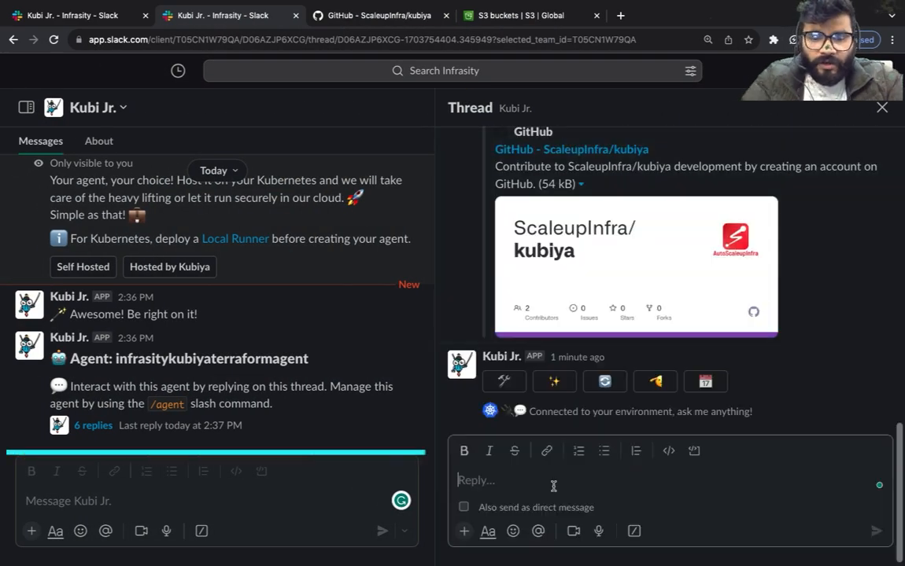
{"action": "type", "text": "create a infrastructure using th"}
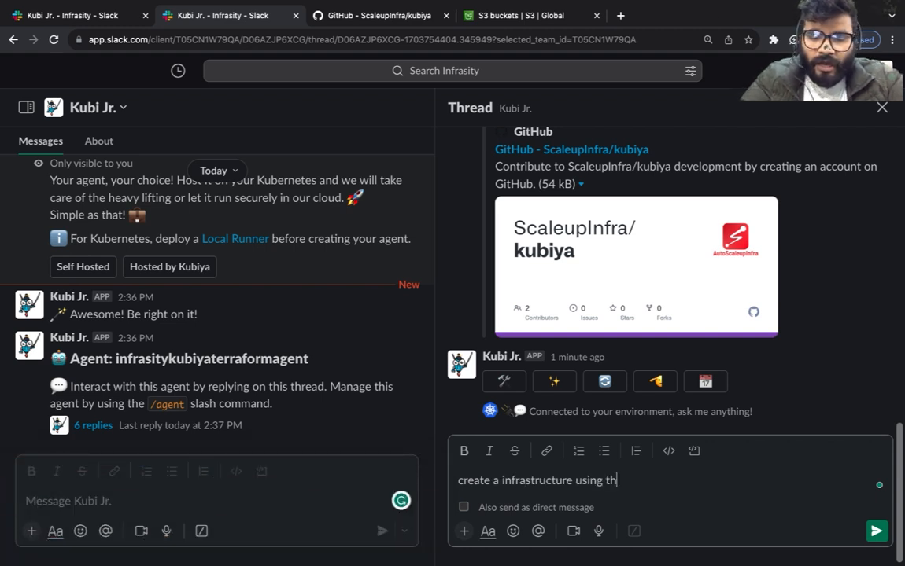
{"action": "type", "text": "e above repo"}
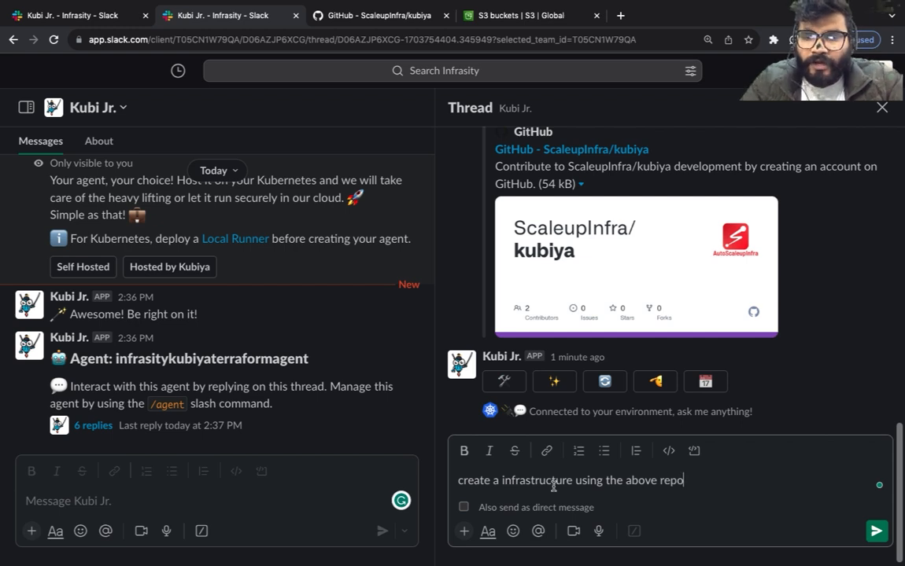
View main.tf's EC2 instance and S3 bucket resources on GitHub, then return to Slack
{"action": "left_click", "coordinate": [380, 15]}
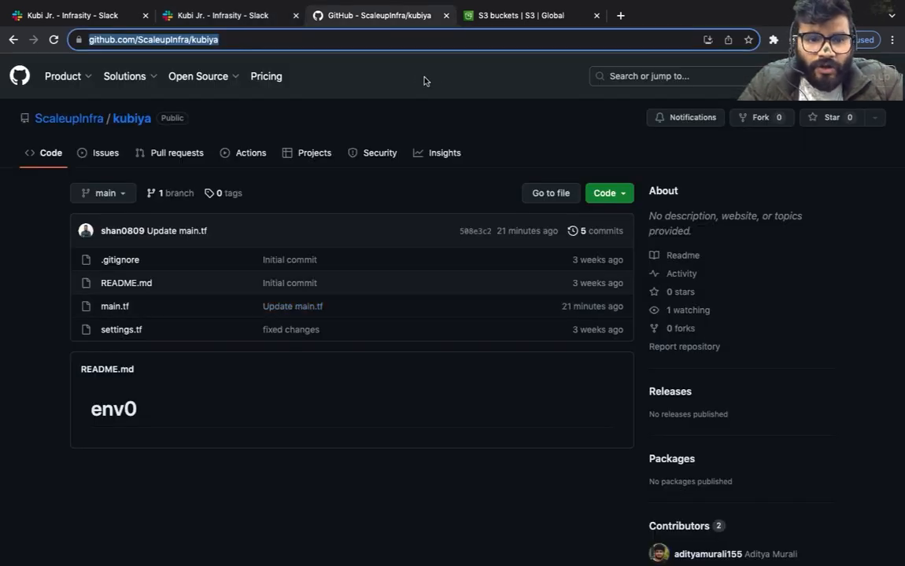
{"action": "left_click", "coordinate": [114, 306]}
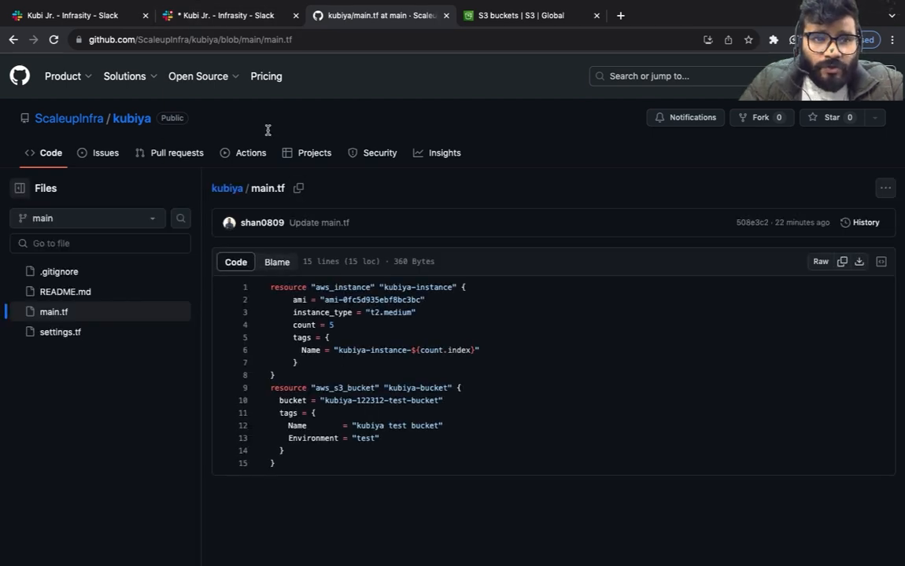
{"action": "left_click", "coordinate": [219, 14]}
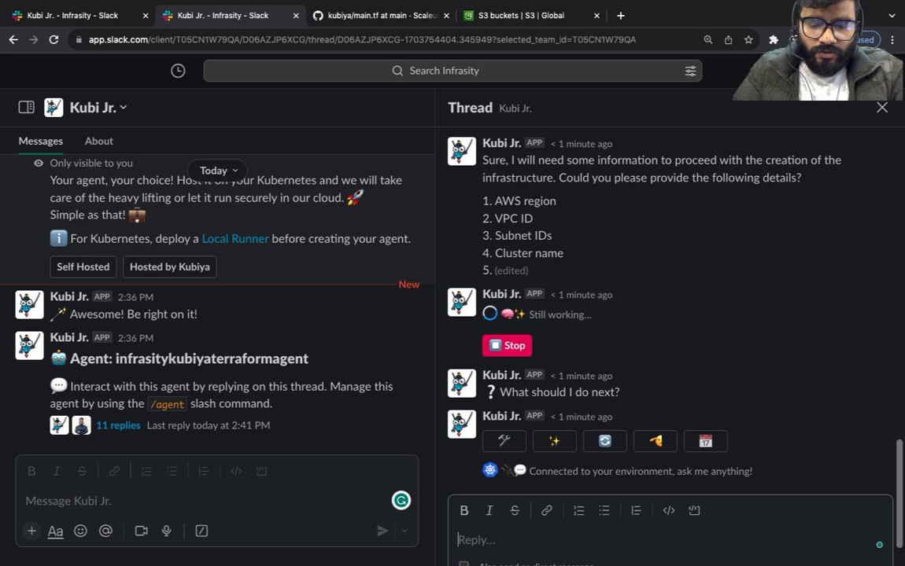
Reply 'use arbitory infromation and create the infrastructure', then check main.tf's aws_instance block
{"action": "type", "text": "use arbitory infromation"}
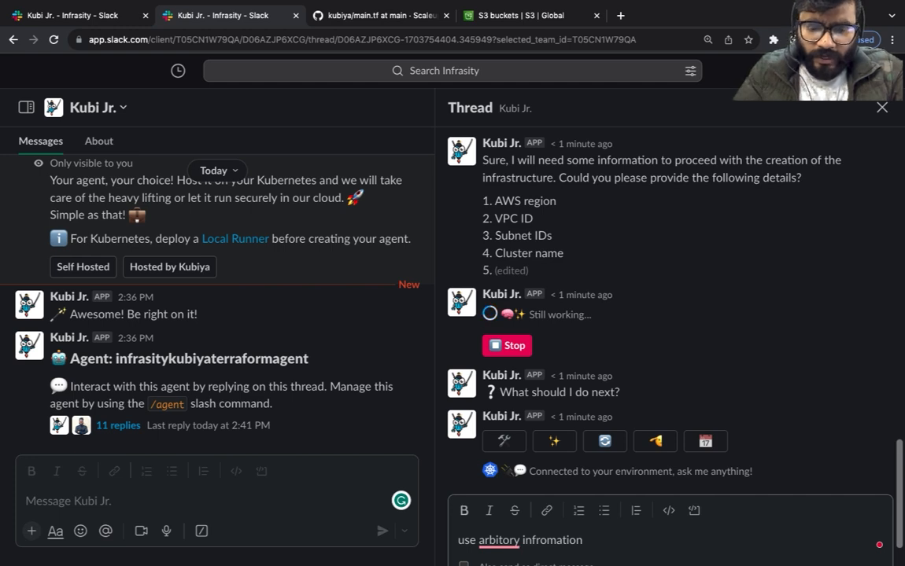
{"action": "type", "text": "and create t"}
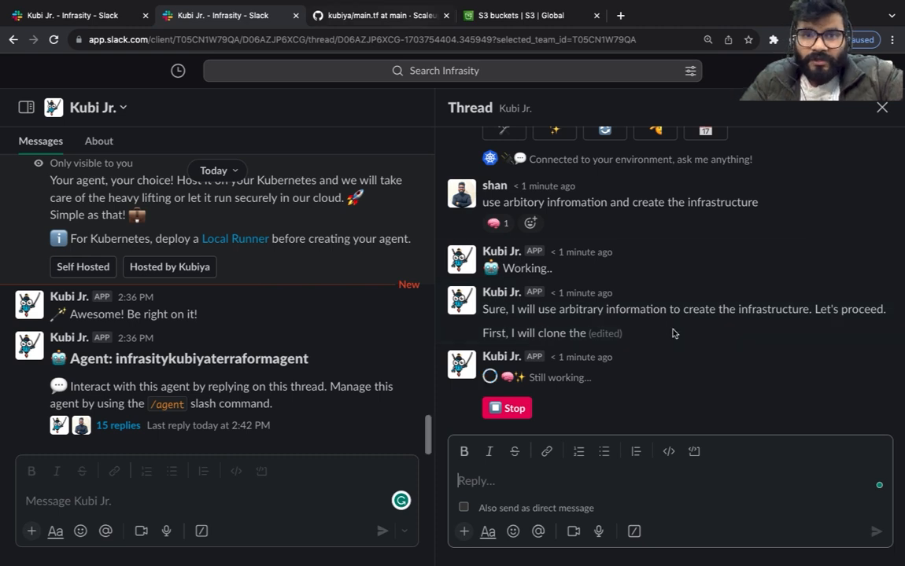
{"action": "left_click", "coordinate": [379, 15]}
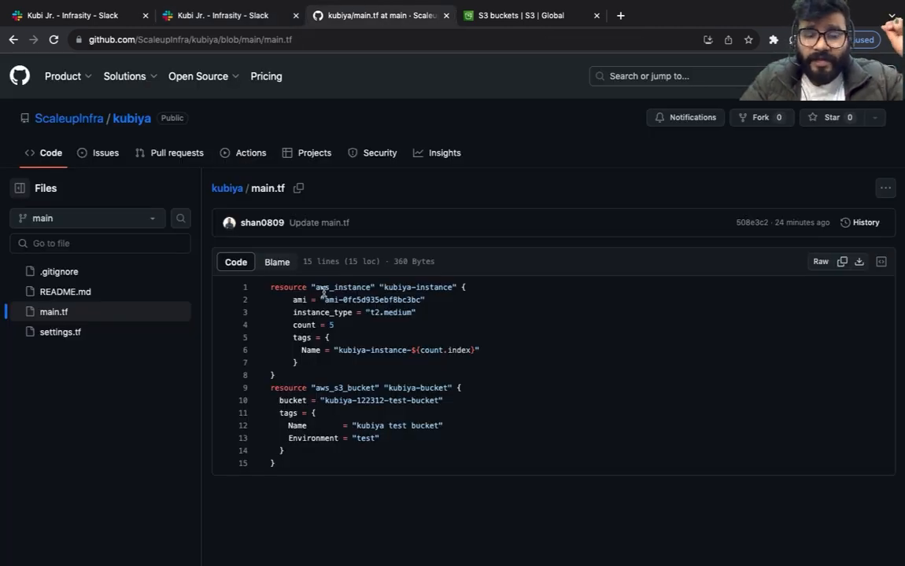
{"action": "left_click_drag", "start_coordinate": [317, 286], "coordinate": [330, 387]}
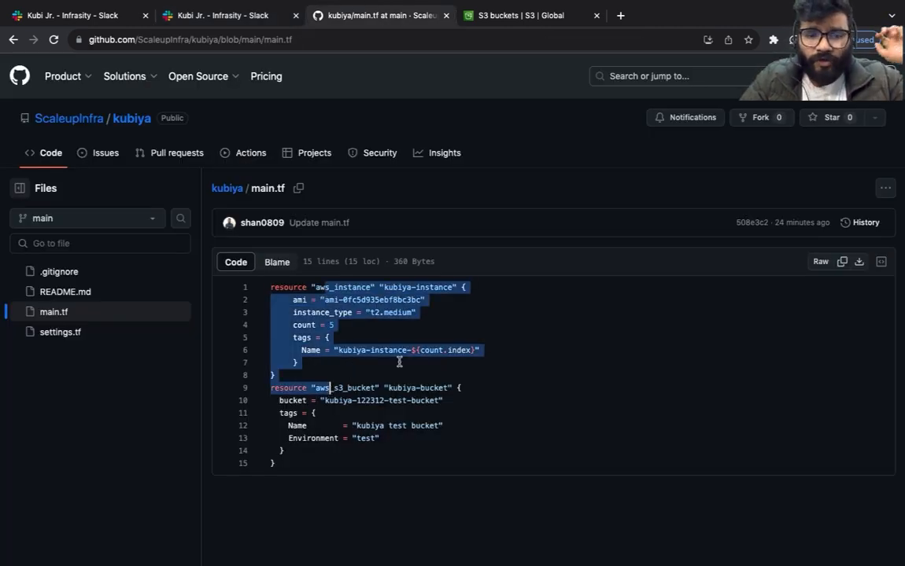
{"action": "left_click", "coordinate": [220, 15]}
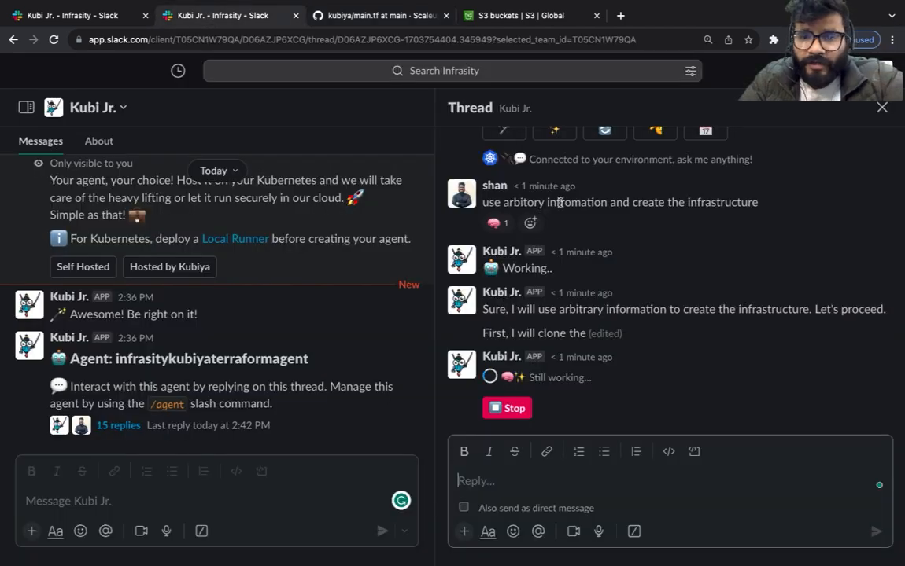
{"action": "mouse_move", "coordinate": [667, 327]}
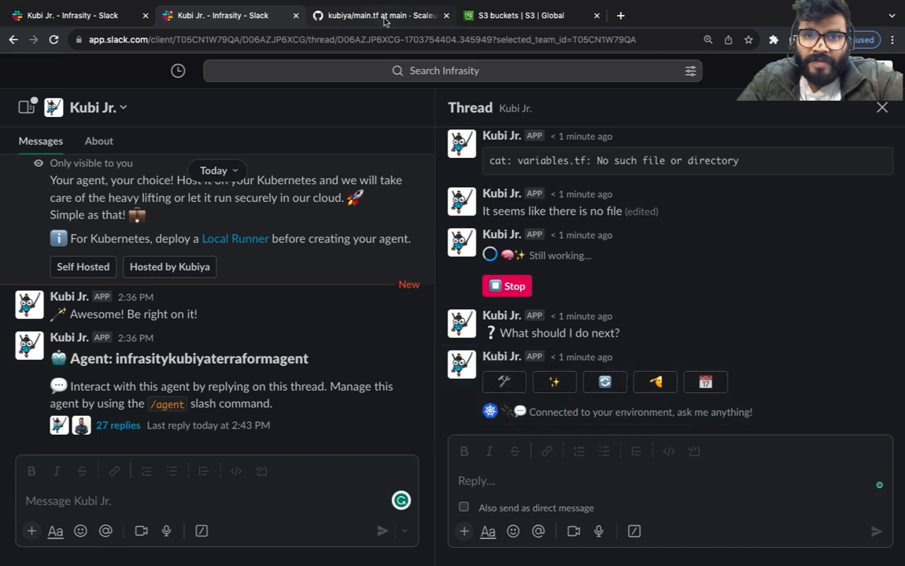
{"action": "mouse_move", "coordinate": [594, 281]}
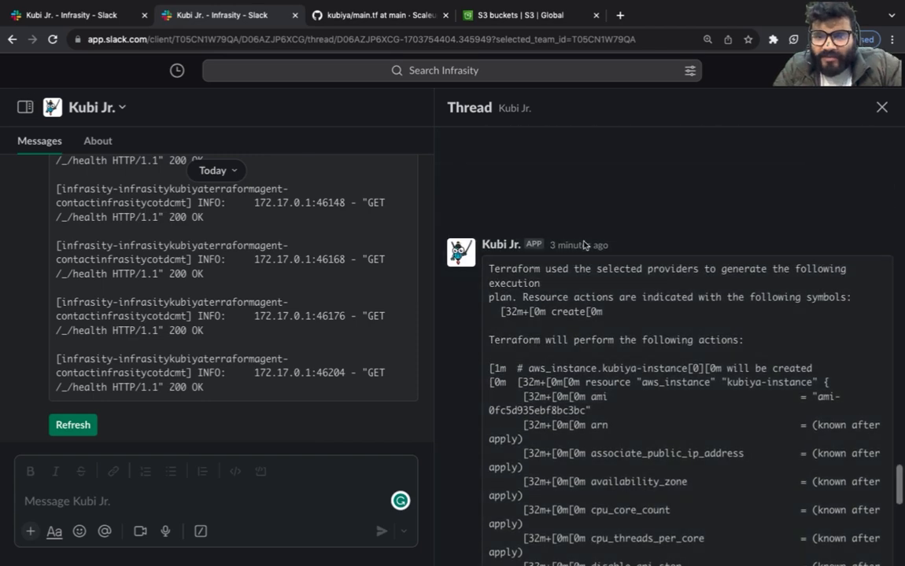
Scroll through the Terraform plan and apply-success message, then show the AWS S3 buckets list
{"action": "scroll", "scroll_direction": "down", "scroll_amount": 3}
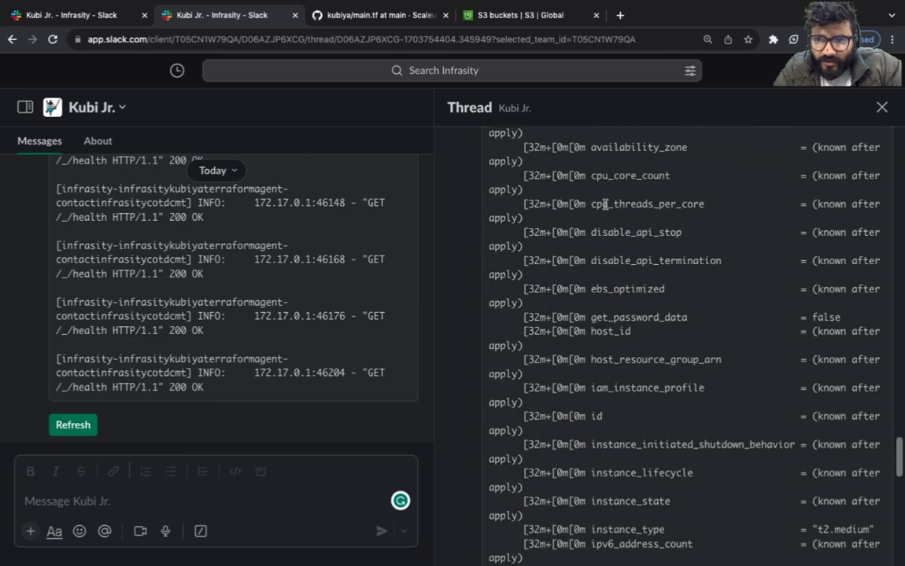
{"action": "scroll", "scroll_direction": "down", "scroll_amount": 3}
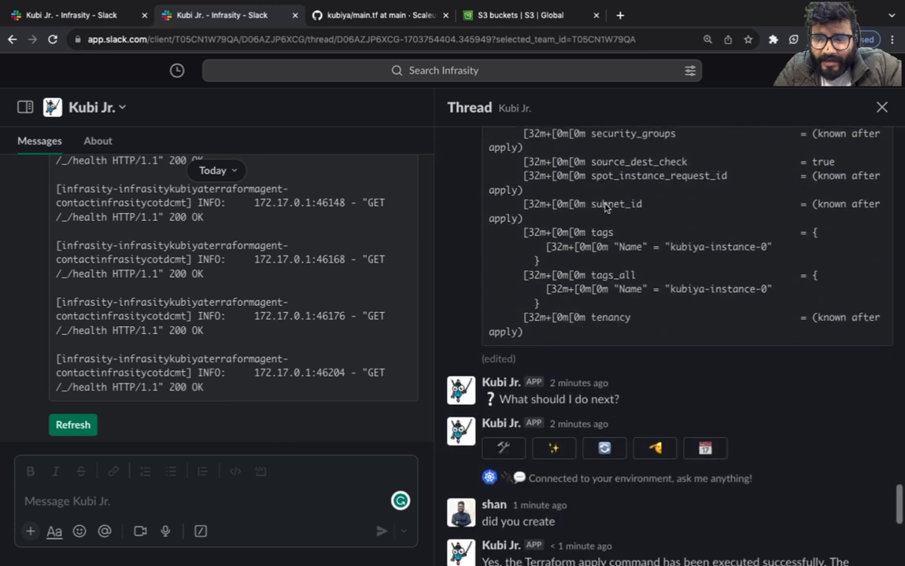
{"action": "scroll", "scroll_direction": "down", "scroll_amount": 3}
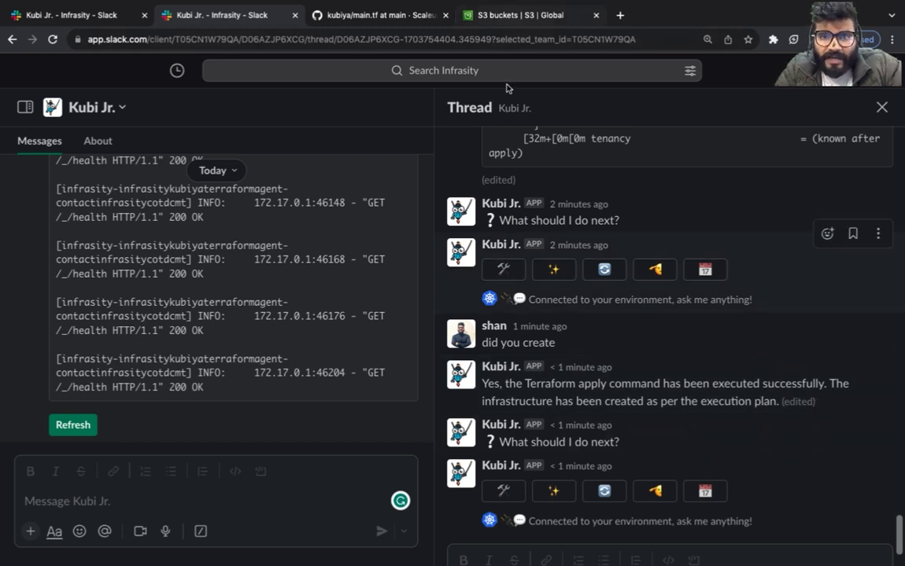
{"action": "left_click", "coordinate": [530, 15]}
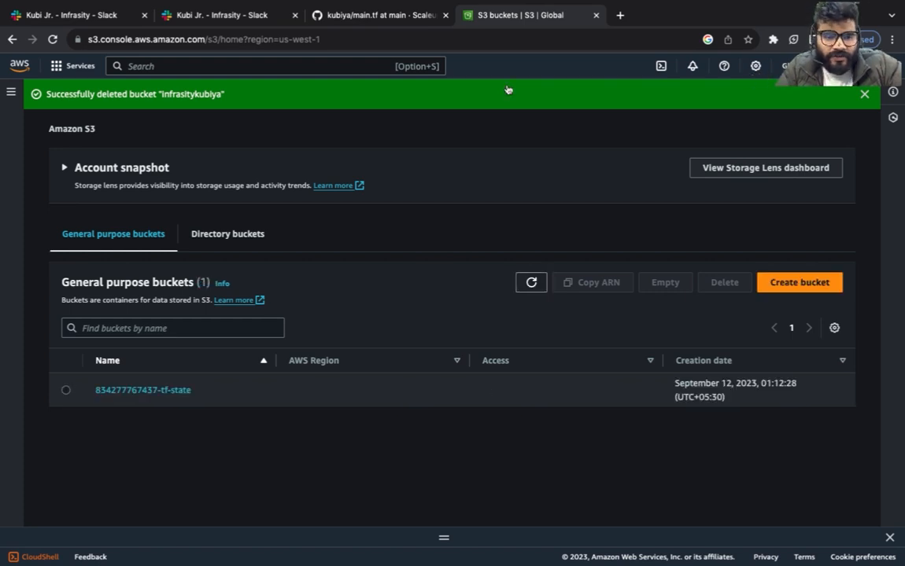
{"action": "left_click", "coordinate": [531, 281]}
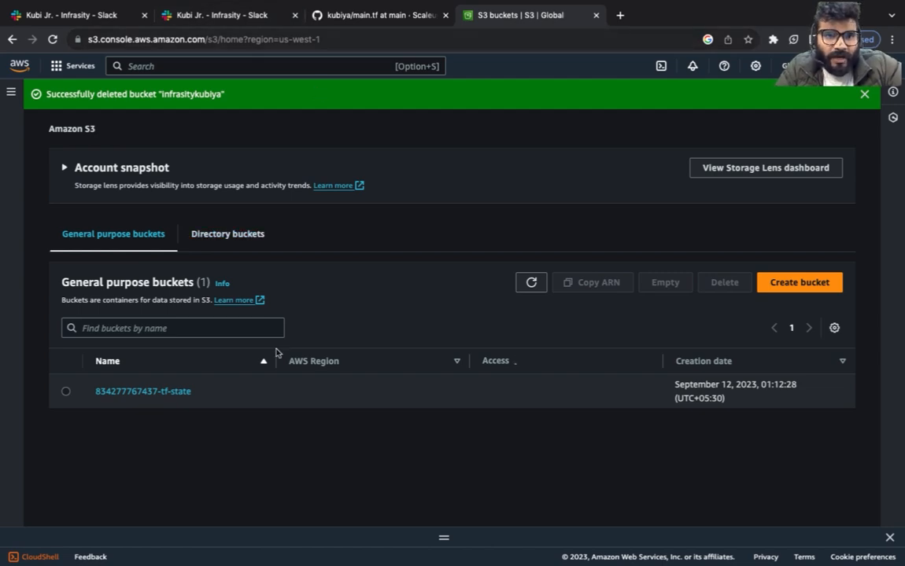
Switch back to the Kubi Jr. Slack tab with the agent's infrastructure confirmation
{"action": "left_click", "coordinate": [221, 15]}
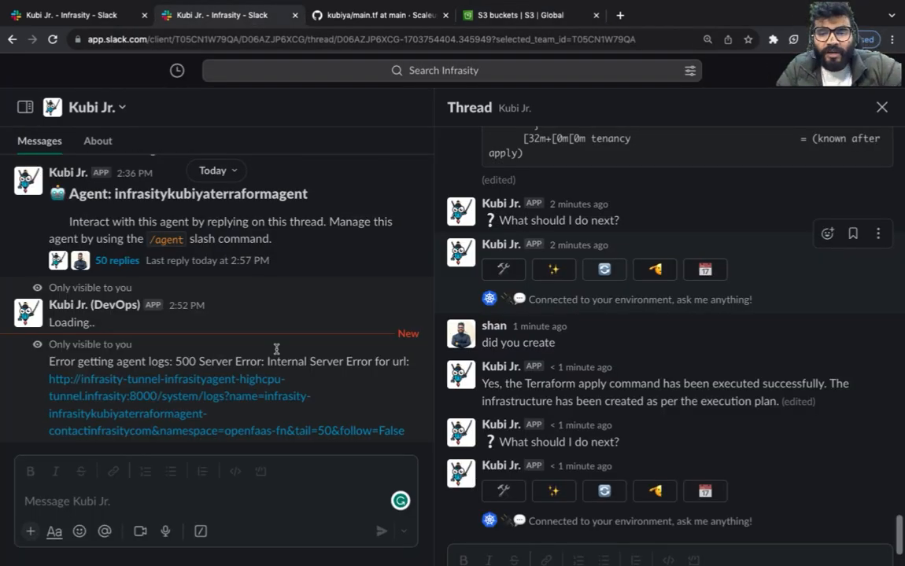
{"action": "mouse_move", "coordinate": [580, 367]}
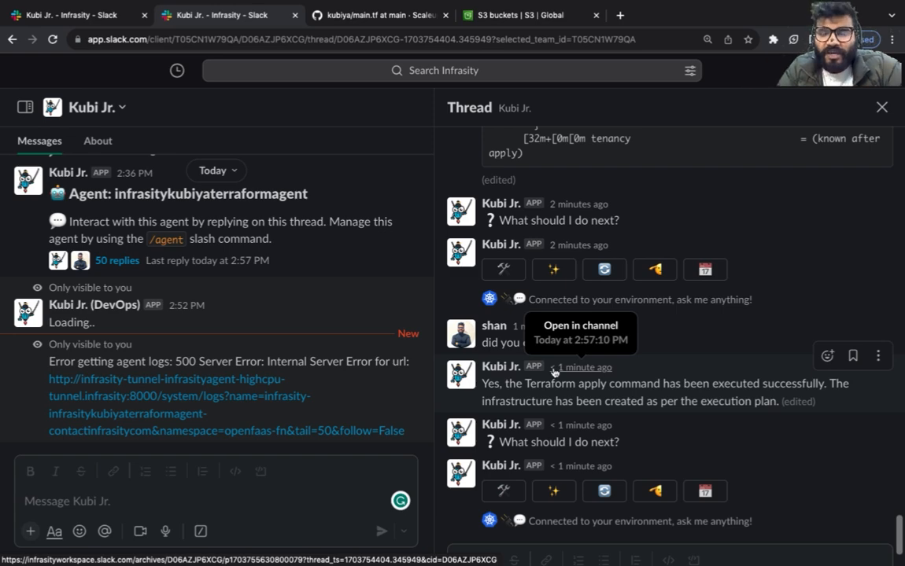
{"action": "mouse_move", "coordinate": [663, 308]}
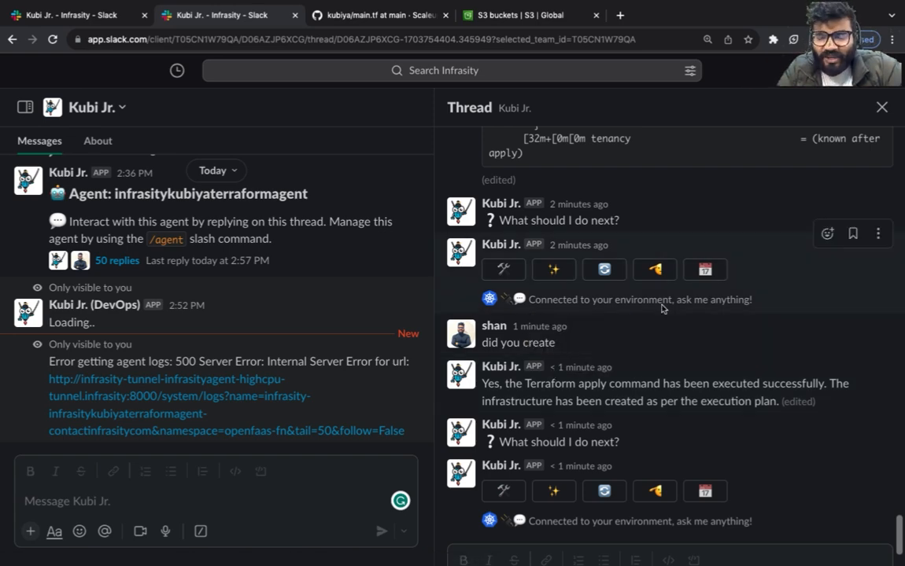